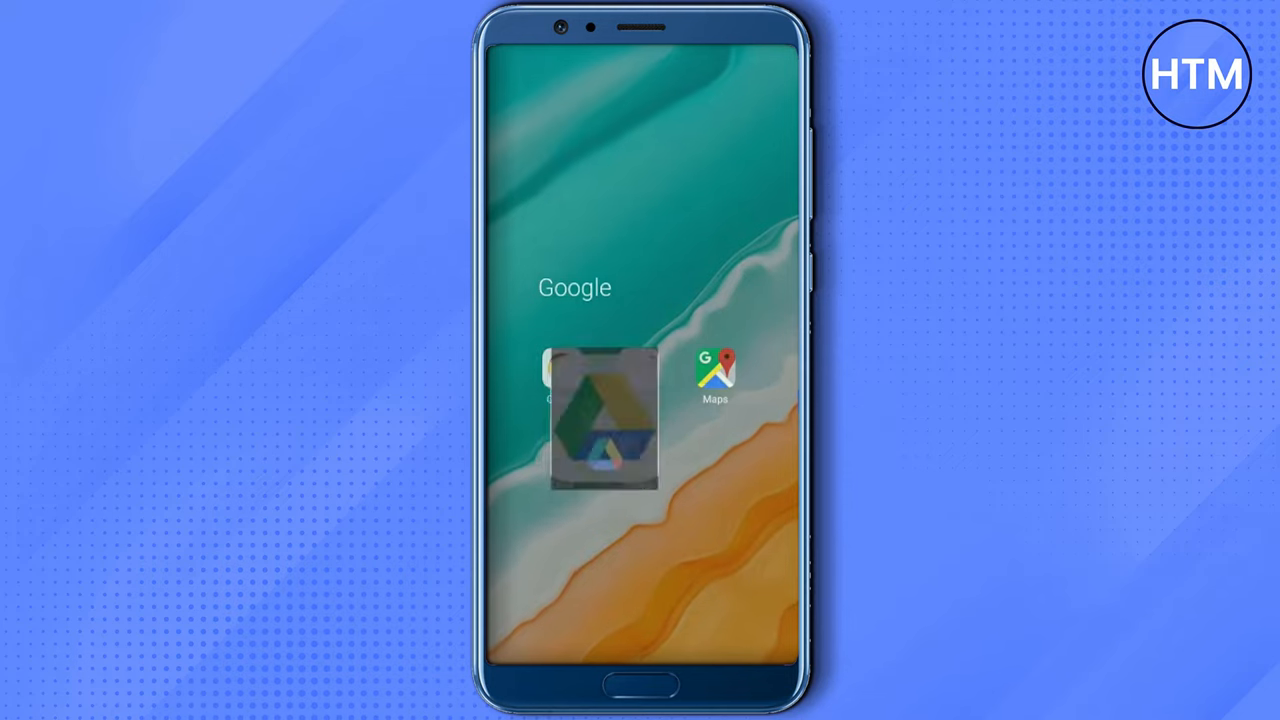
- Launch Google Drive from the Google folder to show the My Drive file list
left_click(604, 414)
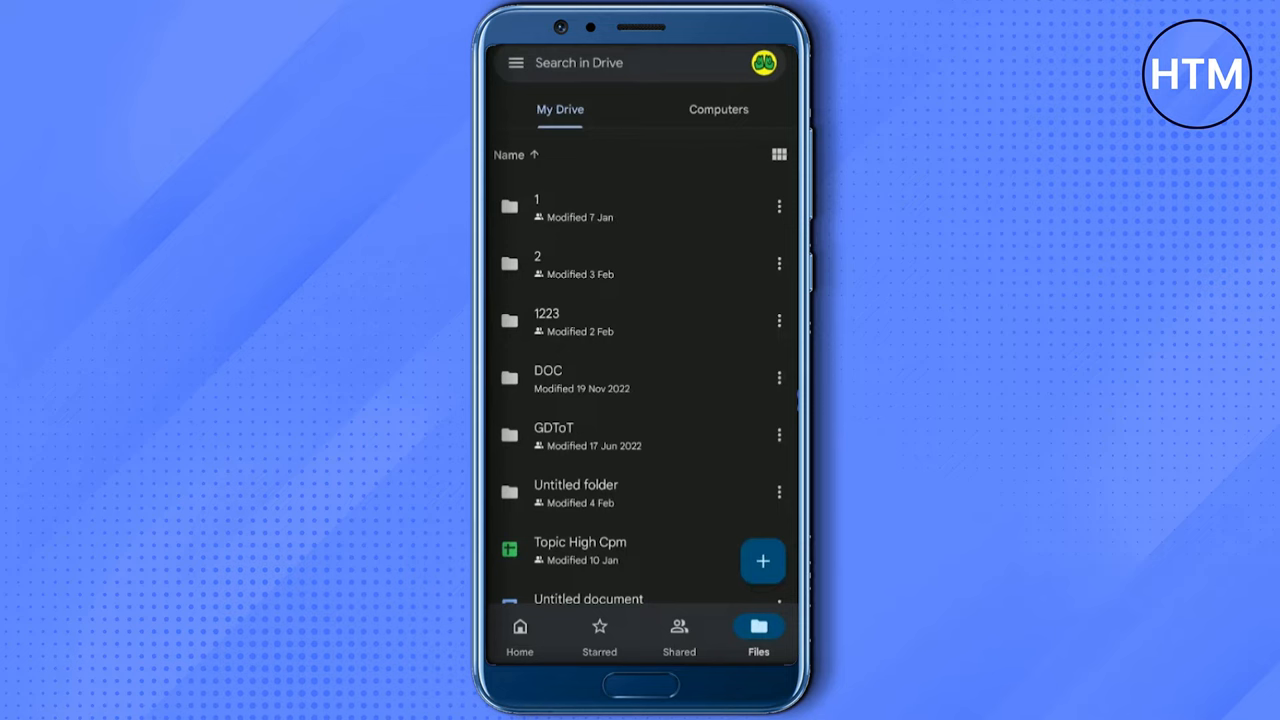
- Create a new folder named 'Videos' in My Drive via the + menu
left_click(762, 560)
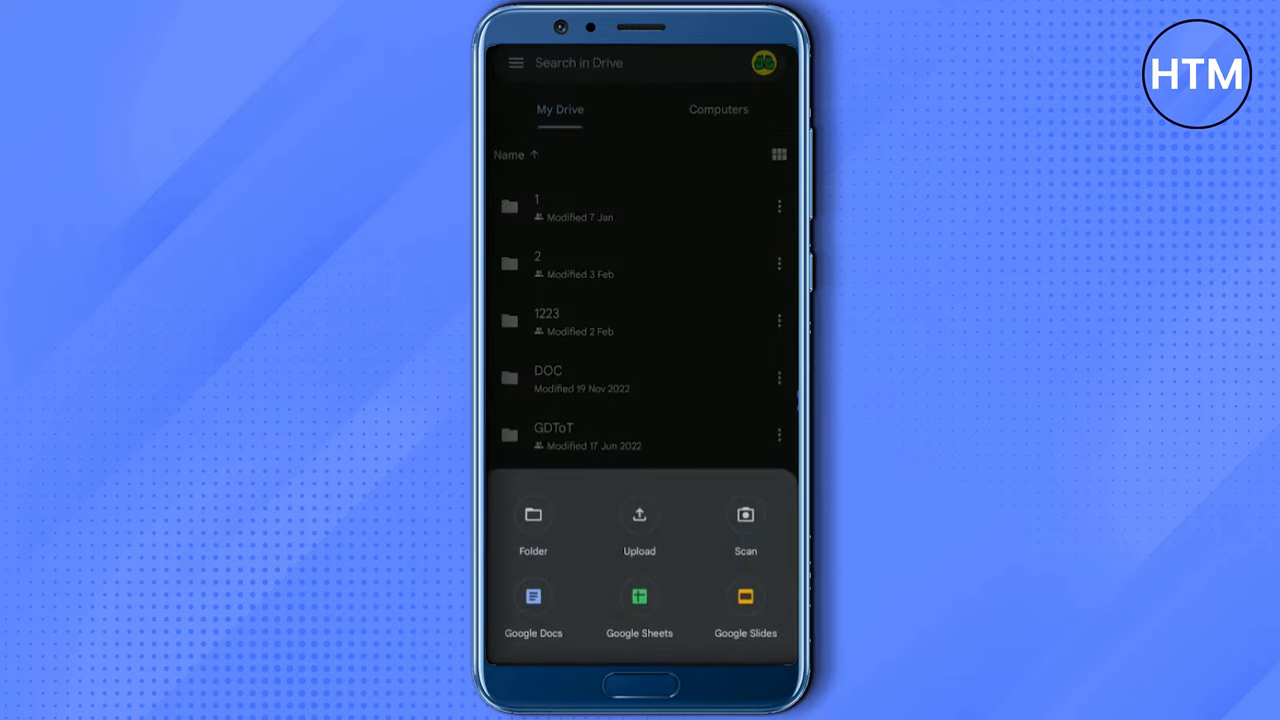
left_click(532, 520)
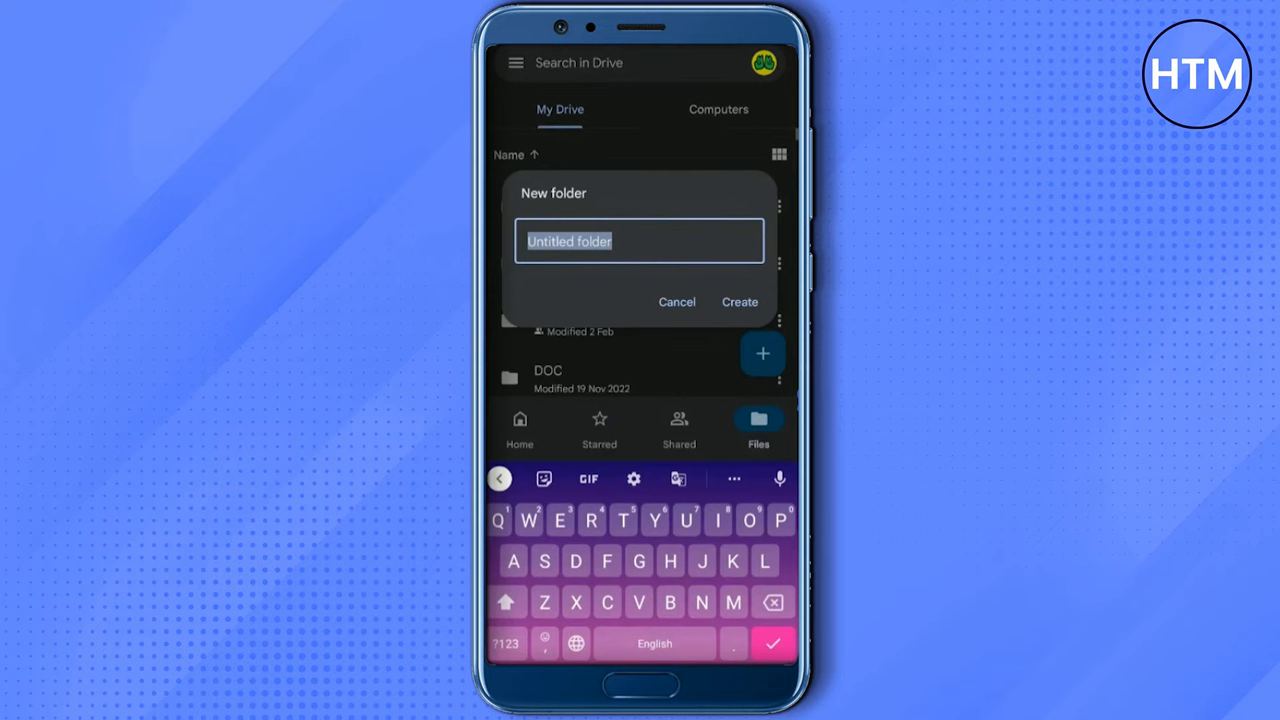
left_click(740, 300)
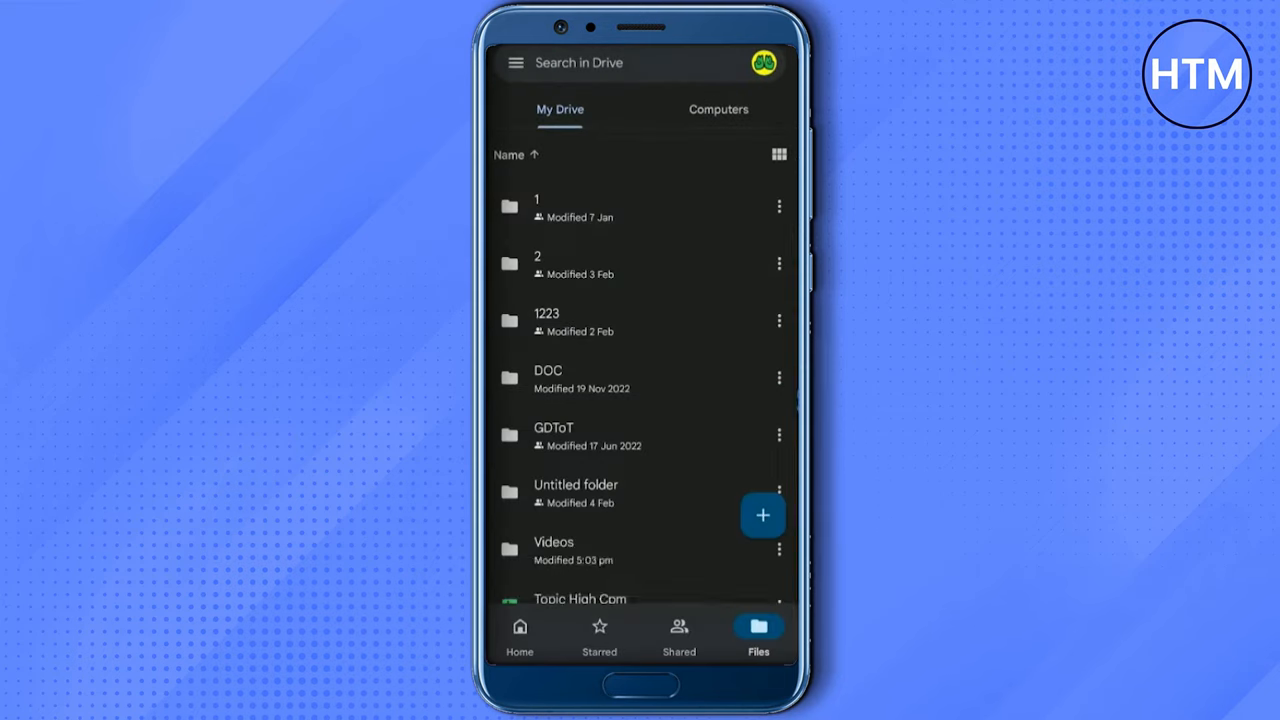
- Start an upload into the Videos folder and scroll the phone's Recent files to find the MP4 video
left_click(580, 550)
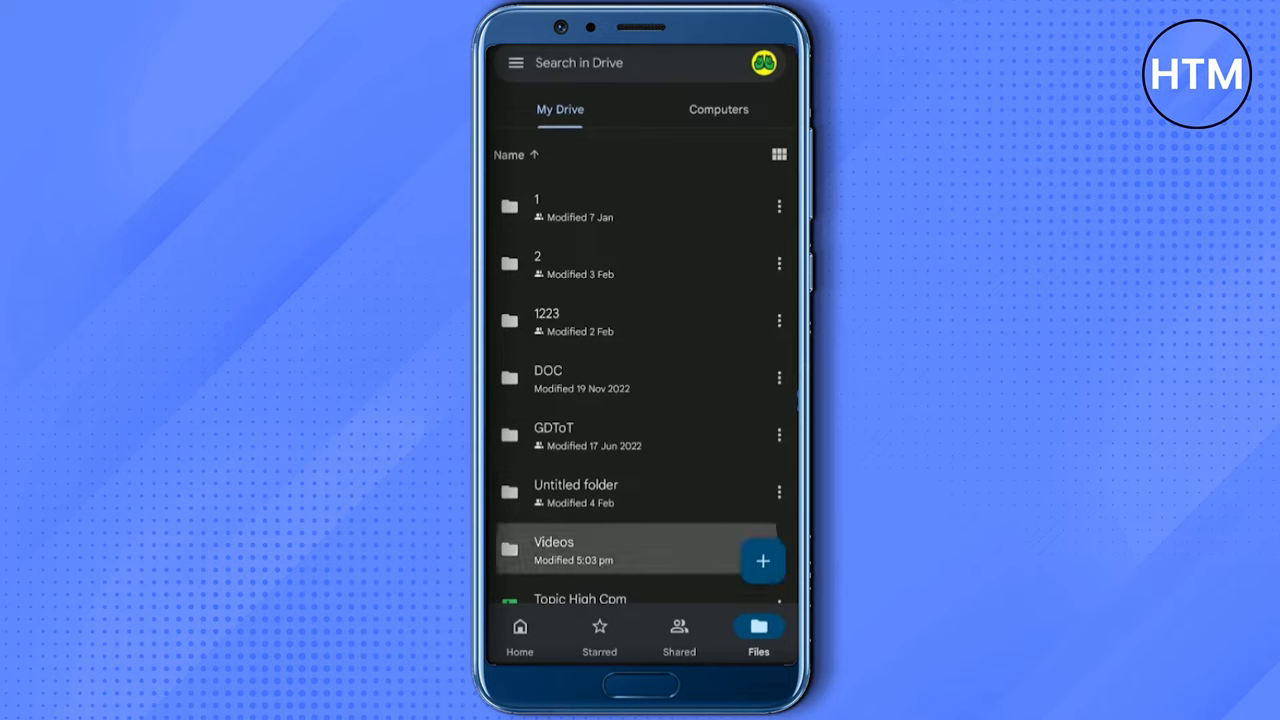
left_click(552, 548)
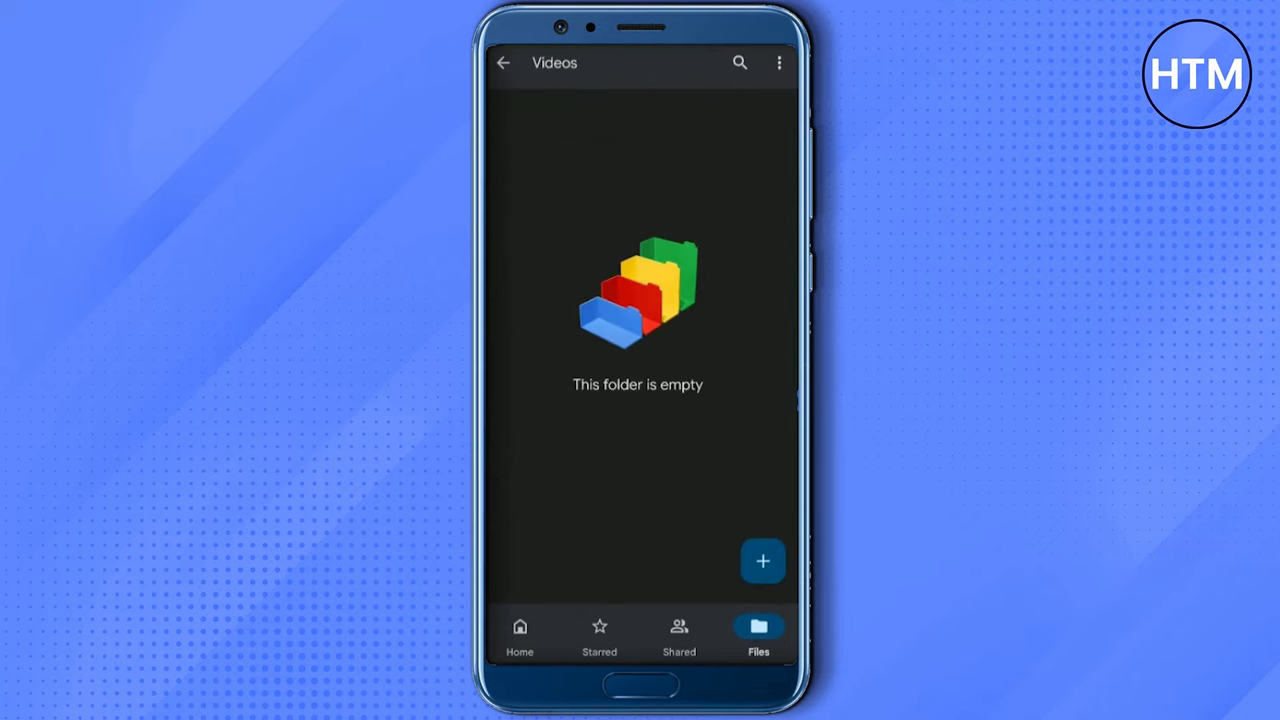
left_click(762, 560)
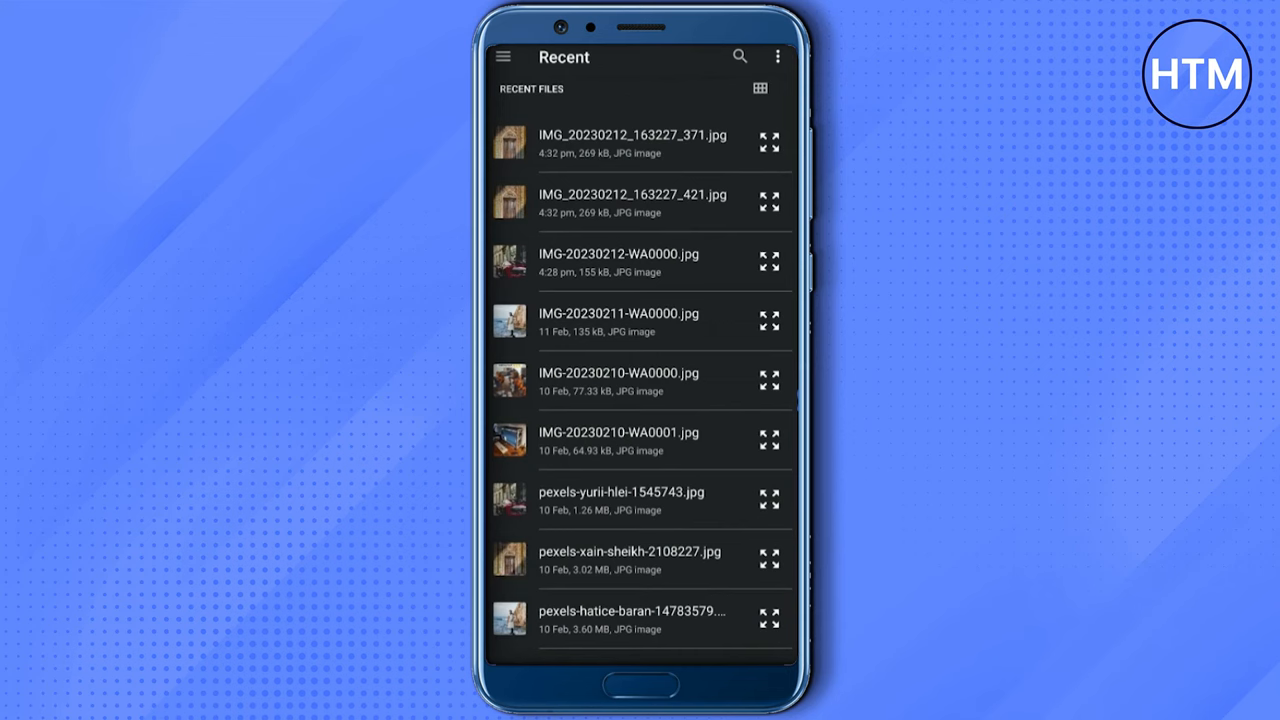
scroll("down", 3)
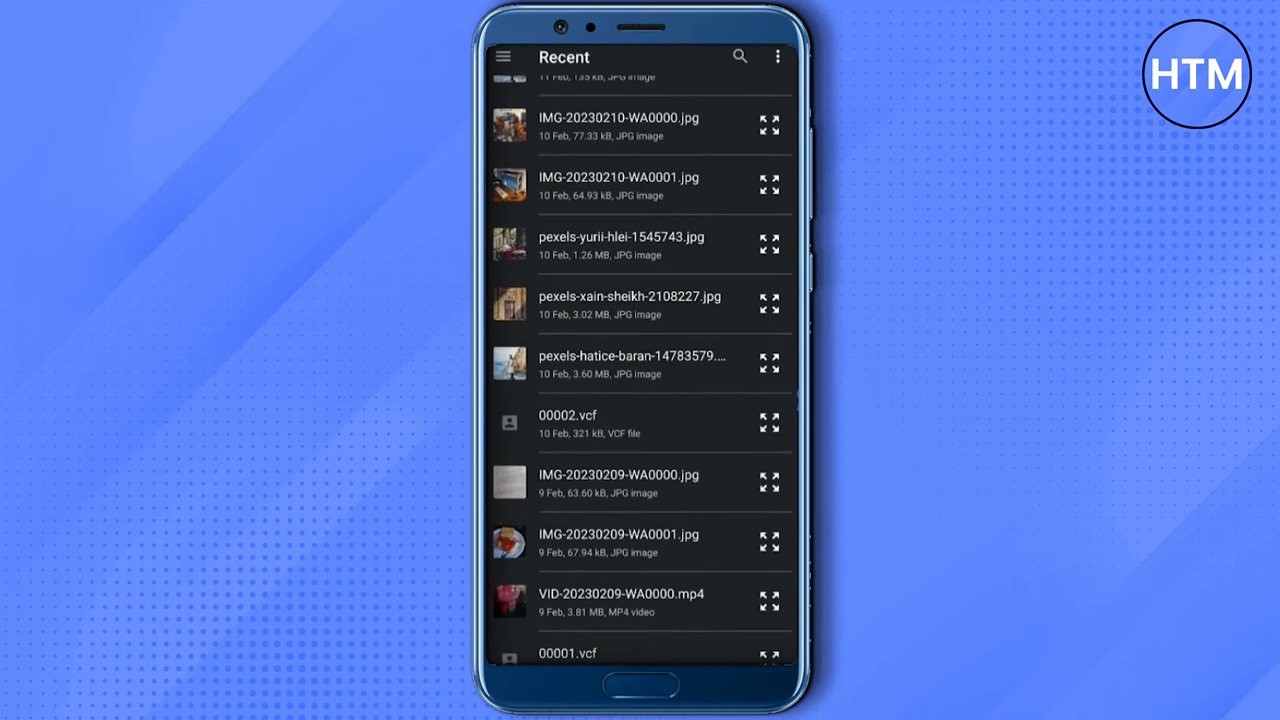